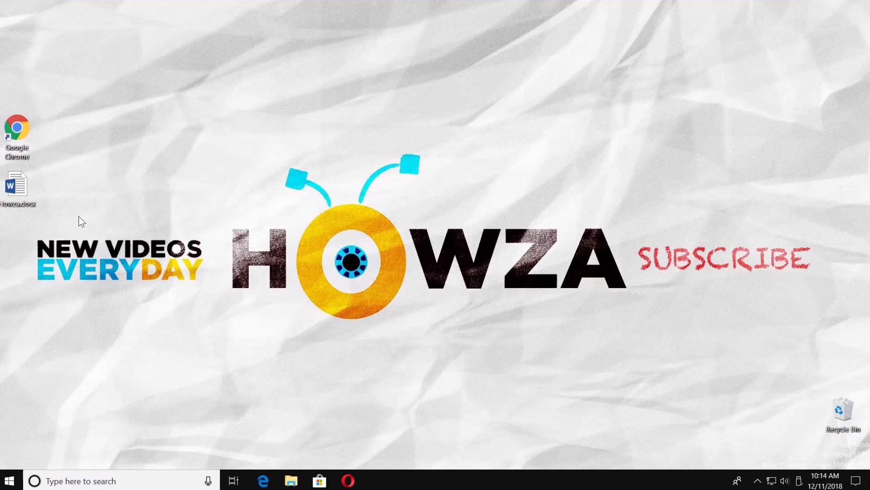
# Open Howza.docx from the desktop icon.
pyautogui.doubleClick(18, 184)
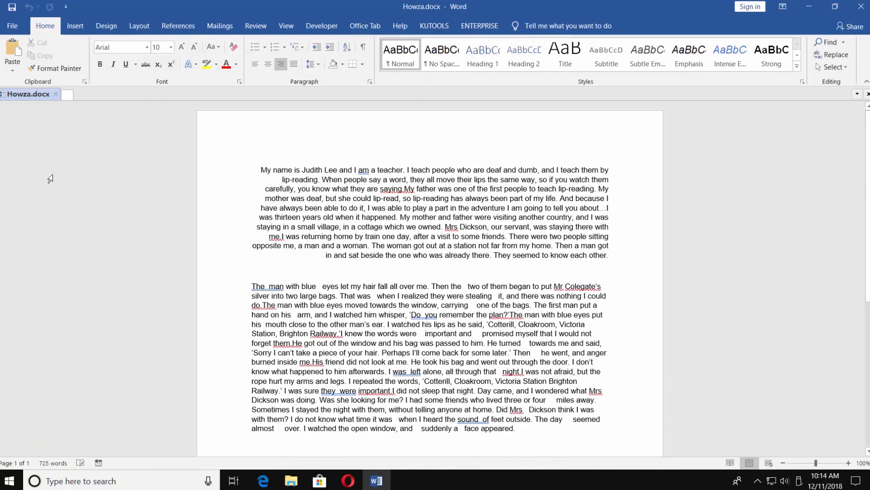
# Select the story's first paragraph and set it to Align Left.
pyautogui.moveTo(262, 170); pyautogui.dragTo(321, 199)
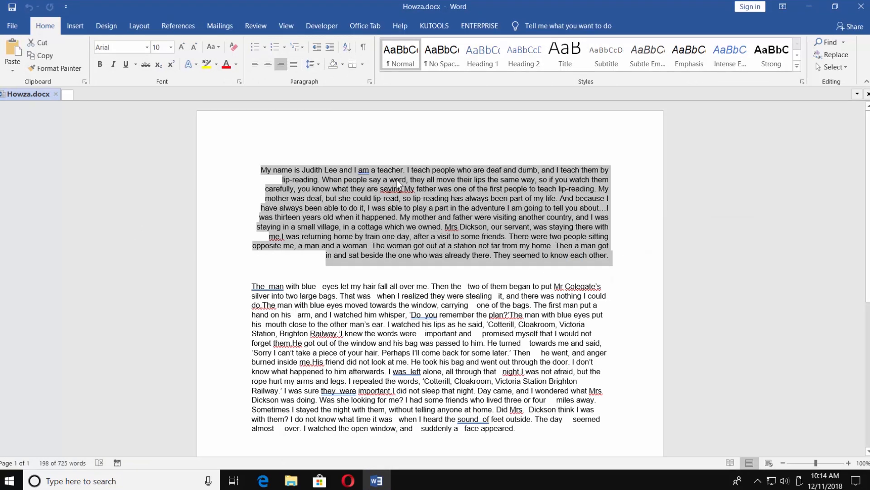
pyautogui.moveTo(256, 64)
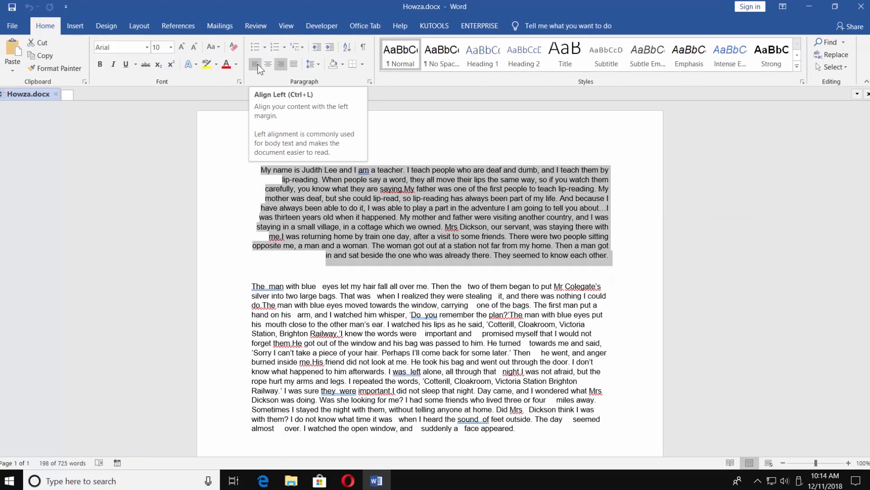
pyautogui.click(255, 64)
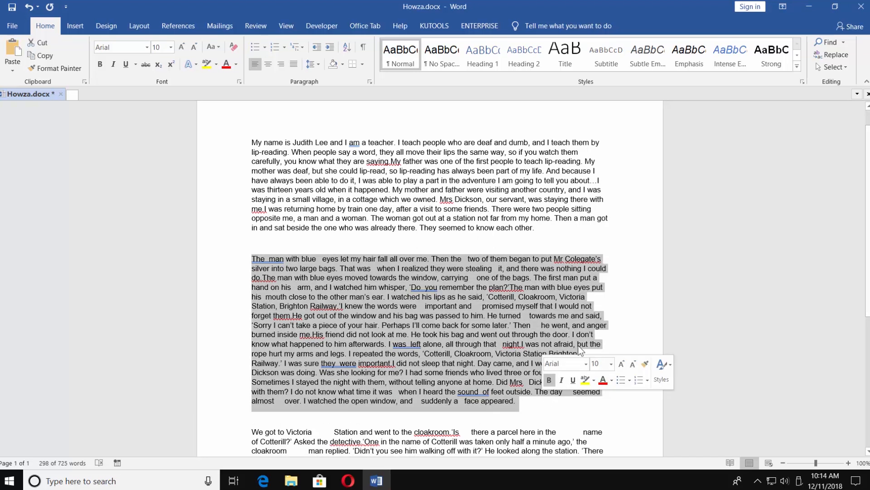
# Bring up Find and Replace with the second paragraph selected, fields still empty.
pyautogui.click(835, 55)
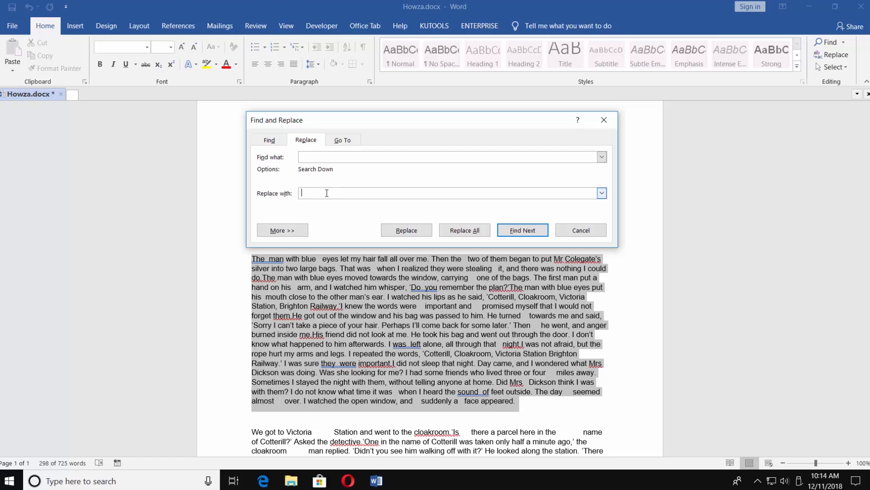
# Replace all doubled spaces with single spaces (33 replacements) and close Find and Replace.
pyautogui.click(464, 230)
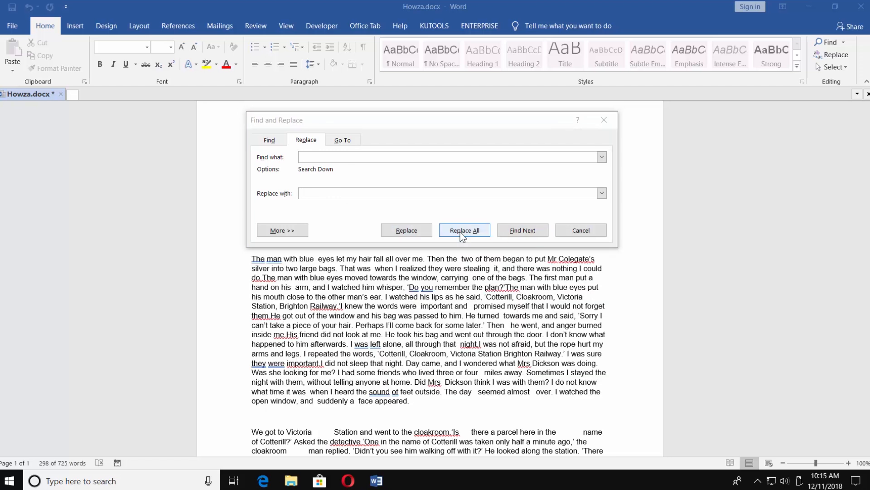
pyautogui.click(464, 230)
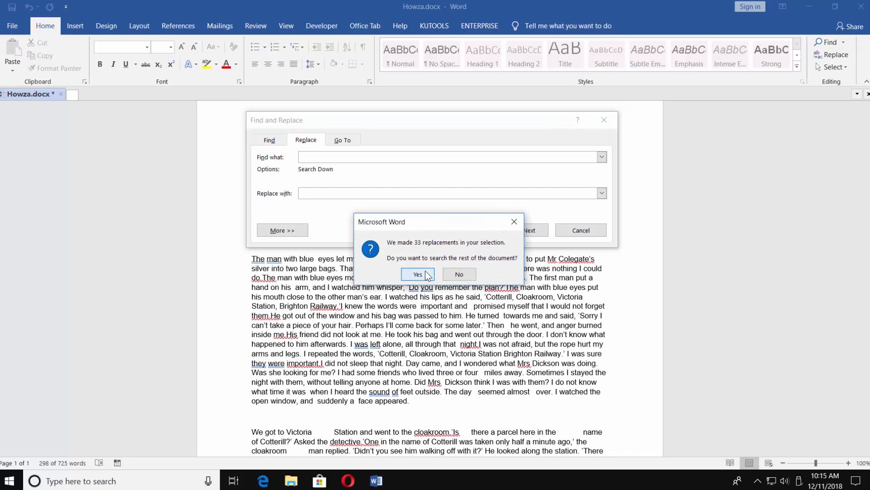
pyautogui.click(417, 274)
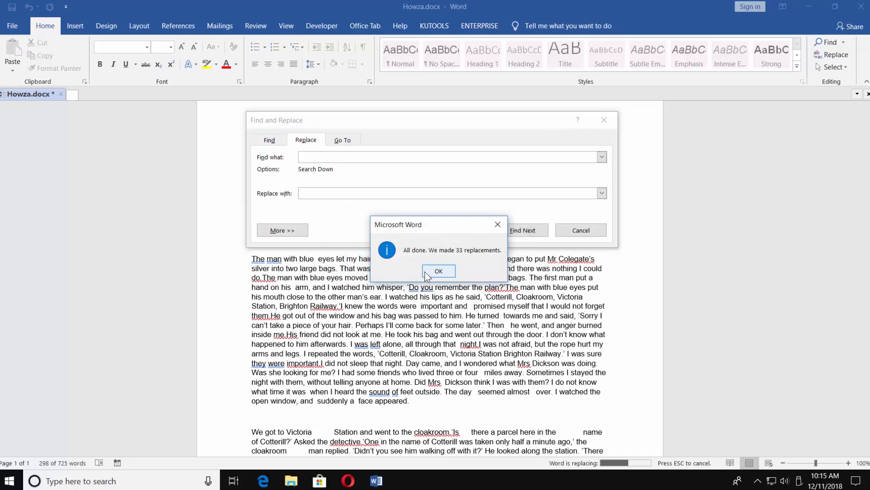
pyautogui.click(438, 271)
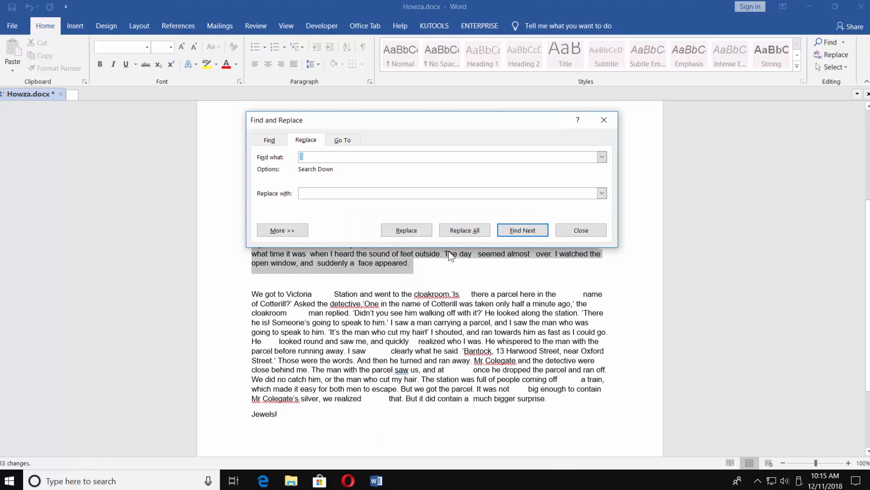
pyautogui.click(580, 229)
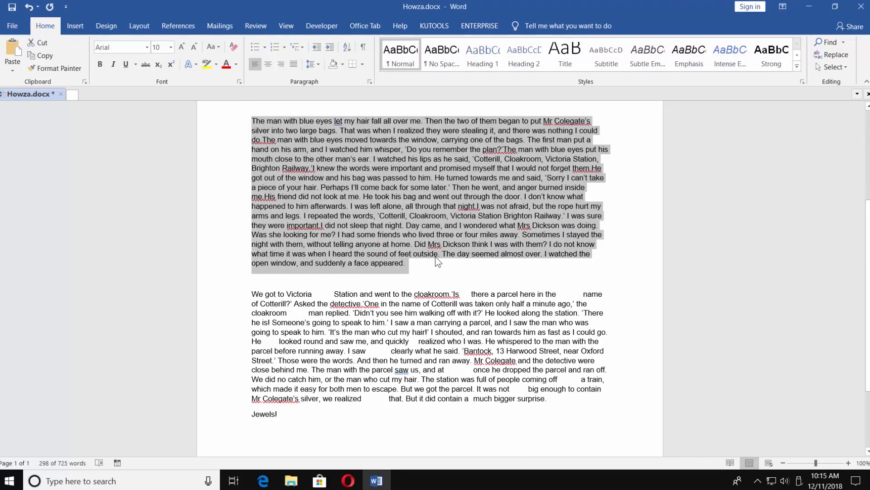
# Turn on Show/Hide ¶ to expose the tab marks in the third paragraph.
pyautogui.scroll(-3)
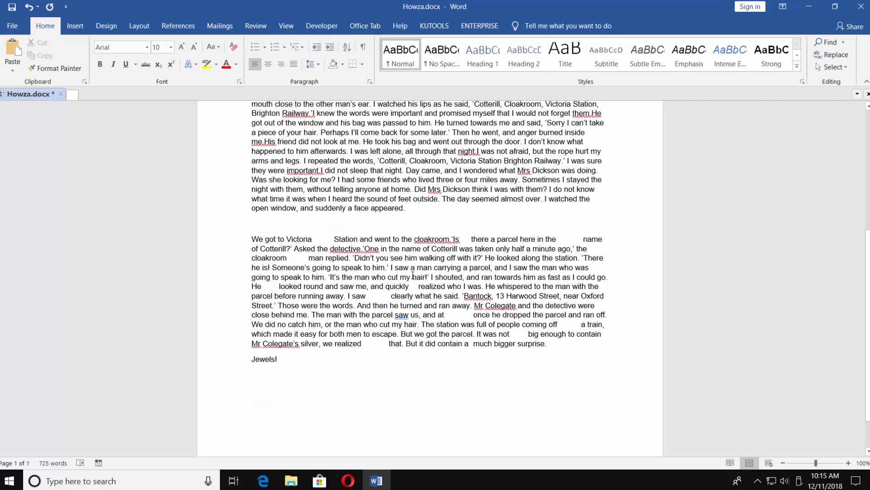
pyautogui.click(363, 46)
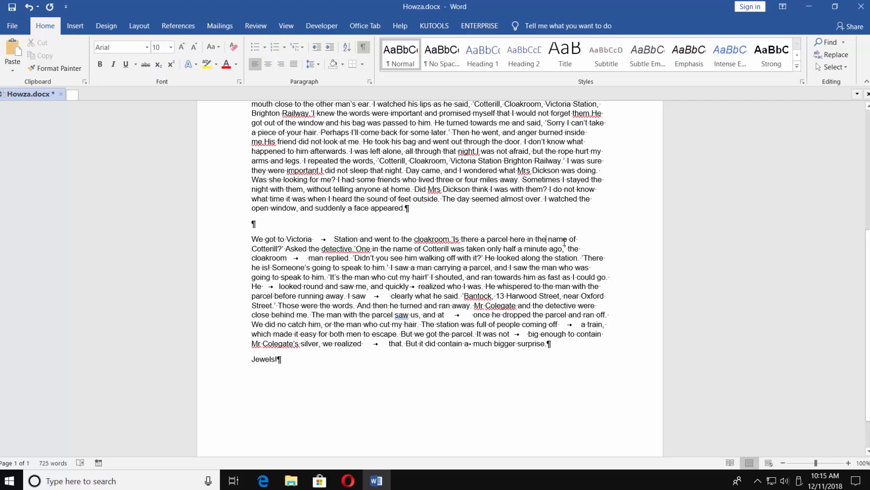
pyautogui.moveTo(689, 144)
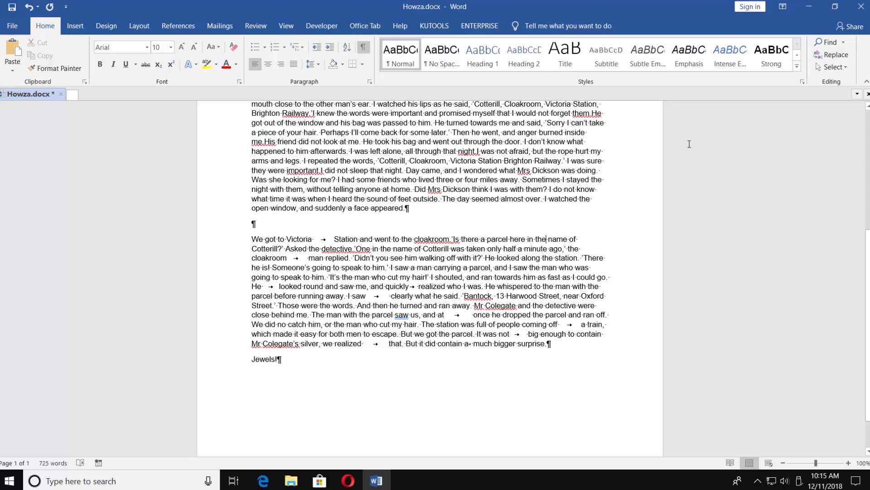
# Find the Tab Character special, replace with nothing, removing all 10 tabs.
pyautogui.click(837, 54)
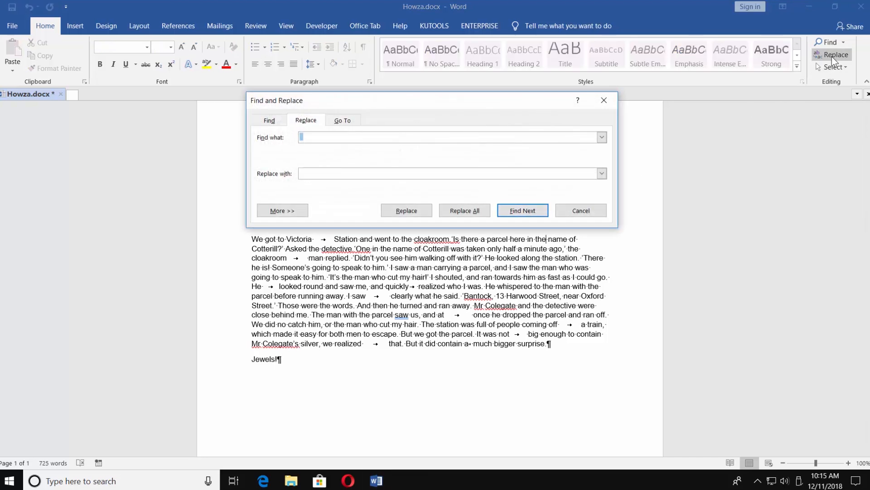
pyautogui.click(282, 210)
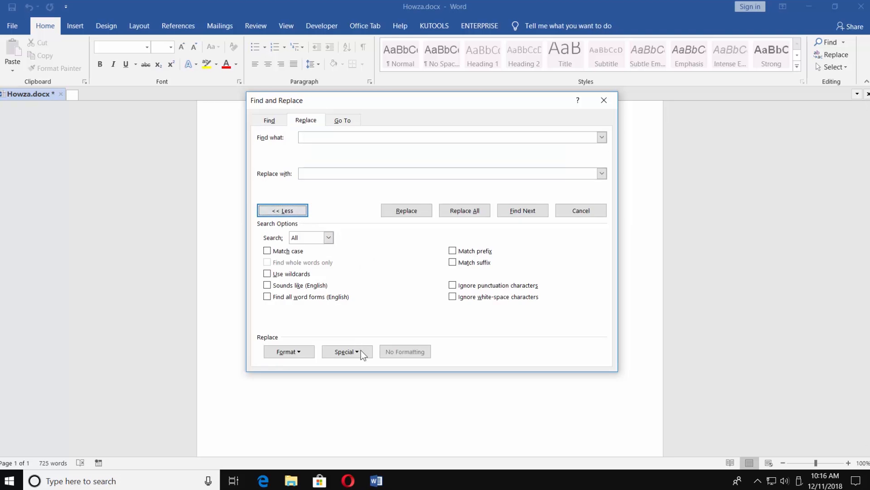
pyautogui.click(347, 352)
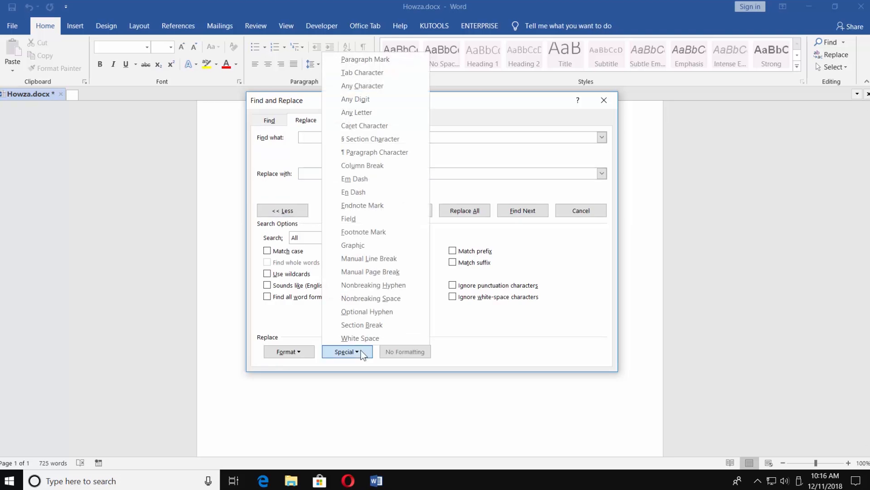
pyautogui.click(362, 72)
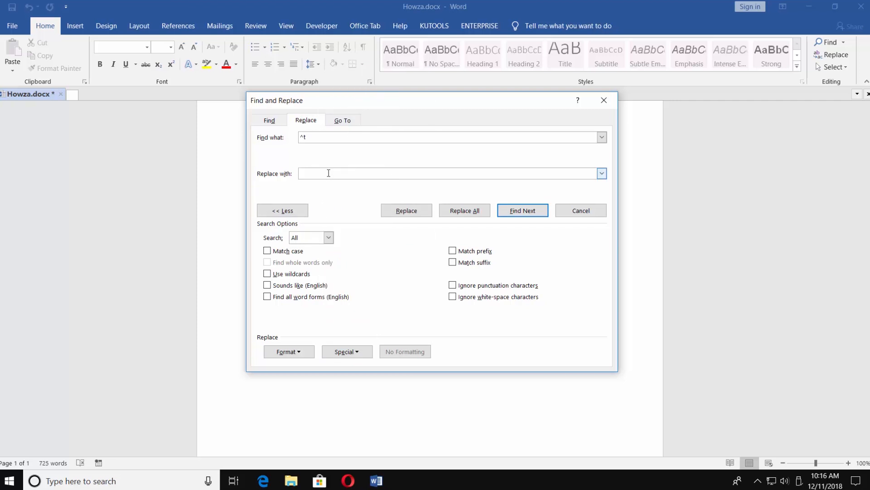
pyautogui.click(464, 210)
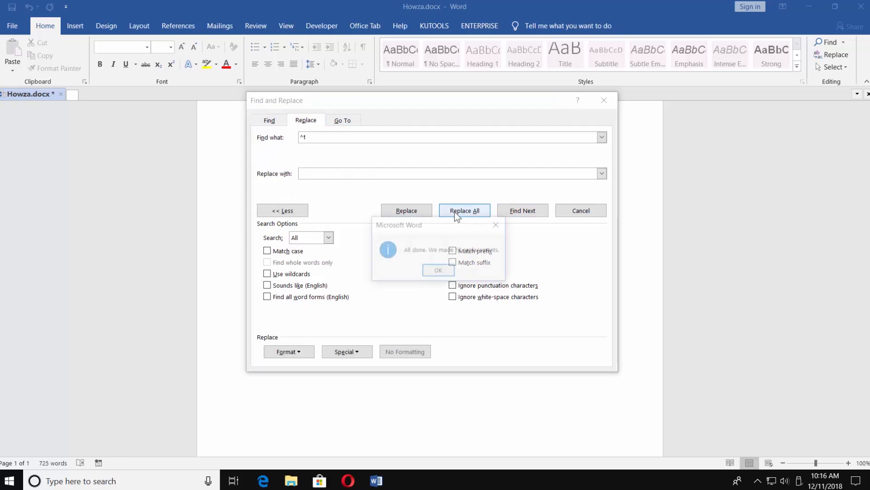
pyautogui.click(438, 270)
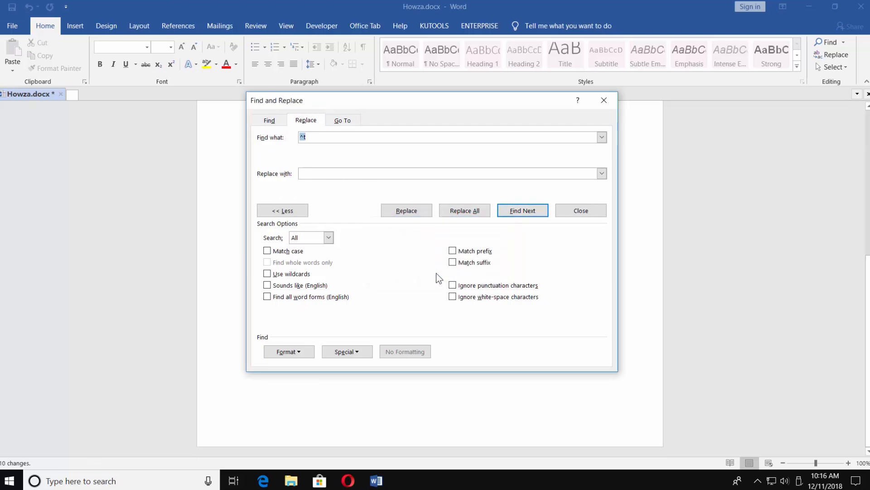